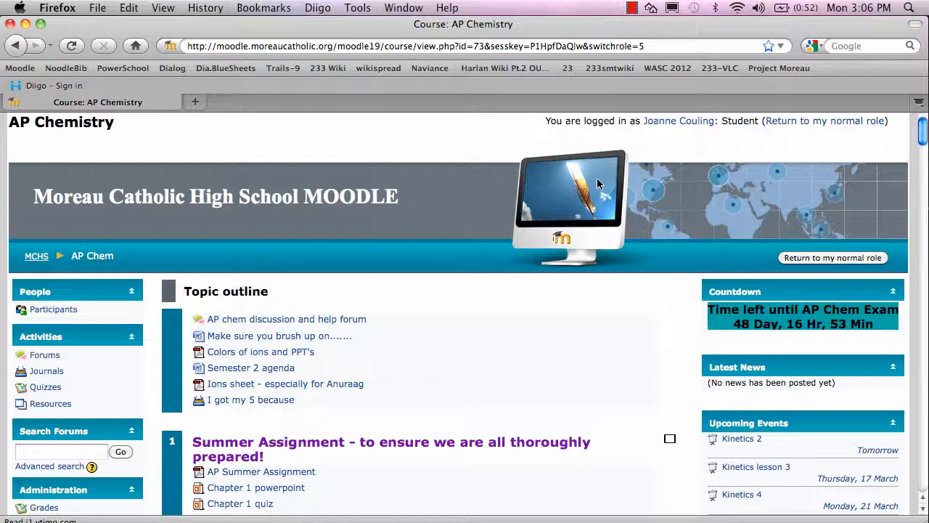
mouse_move(844, 153)
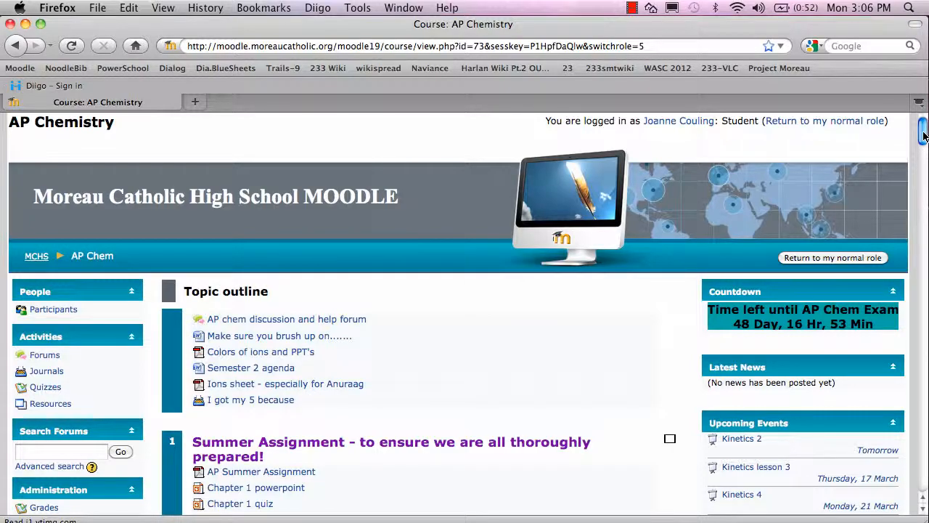
Step: Scroll the AP Chemistry course page down to the Chapter 14 - Kinetics topic
scroll("down", 3)
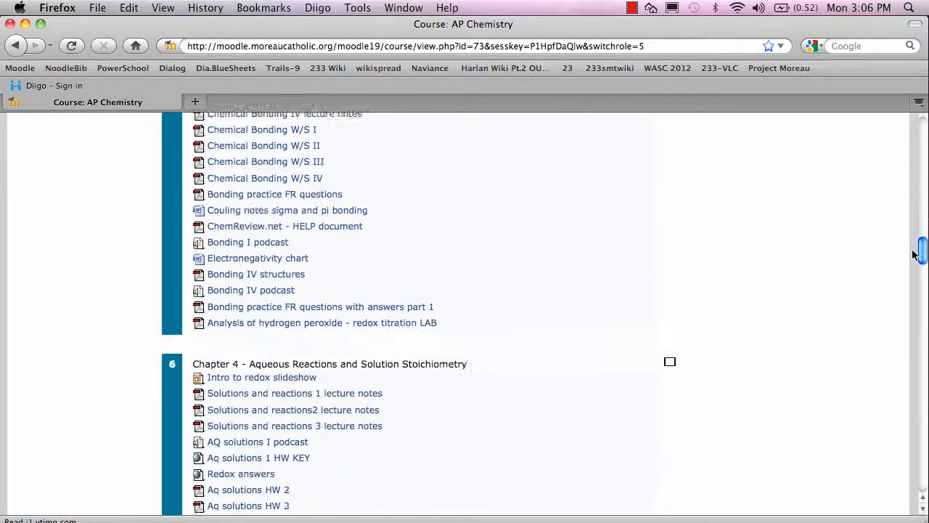
scroll("down", 3)
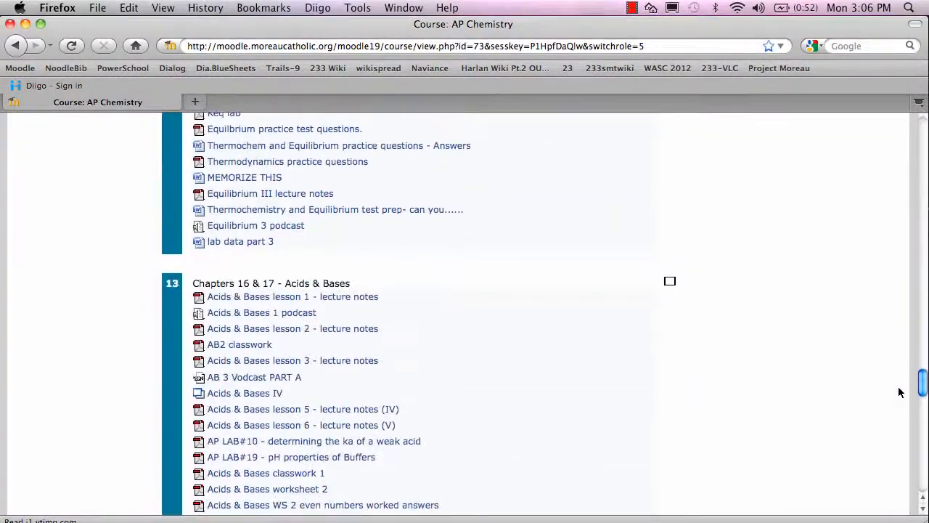
scroll("down", 3)
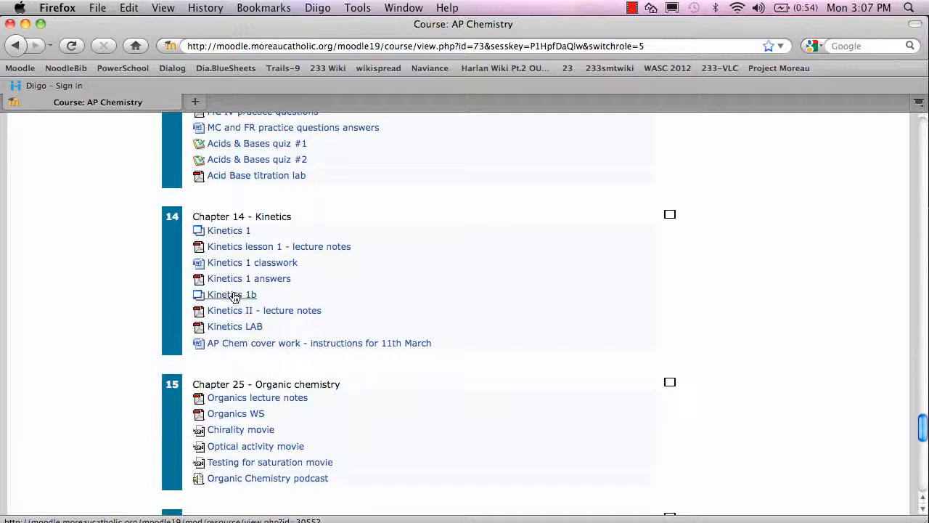
Step: Open the Kinetics 1b podcast resource in a popup and scroll to its embedded video
left_click(231, 294)
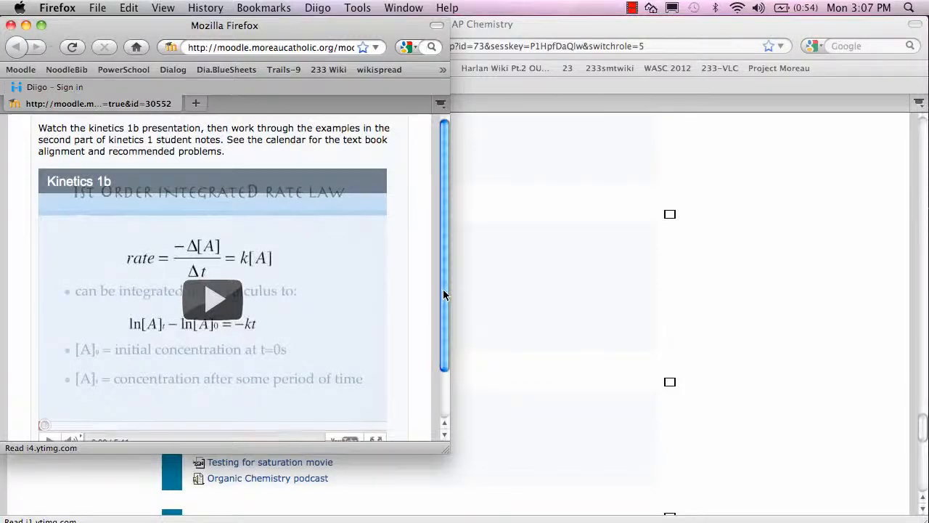
scroll("down", 3)
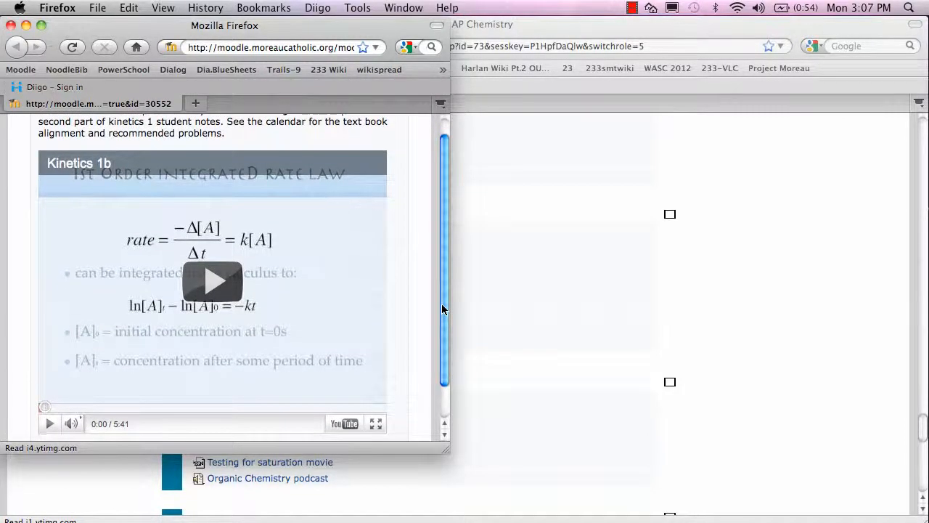